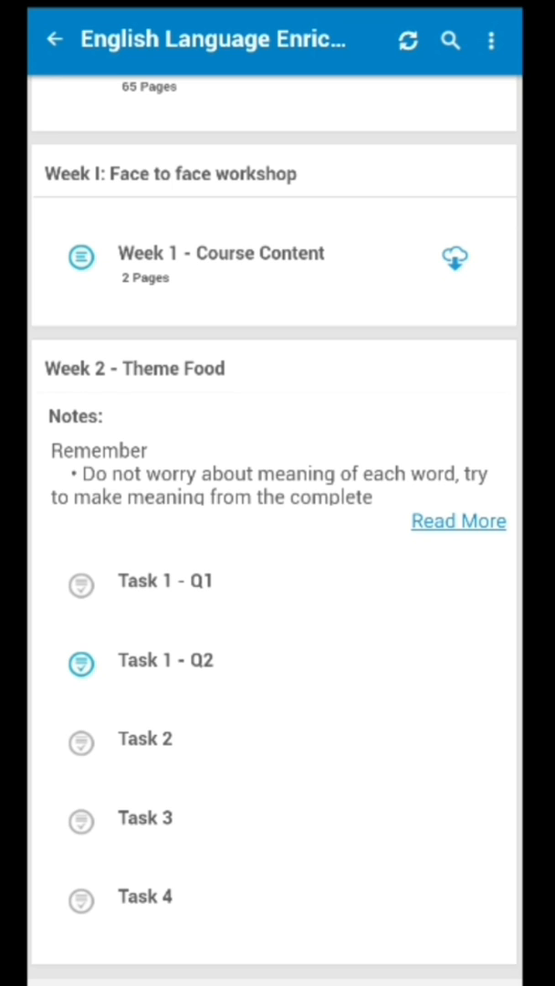
Locate and open Task 1 - Q2 under Week 2 - Theme Food in the course content list
{"action": "scroll", "scroll_direction": "down", "scroll_amount": 3}
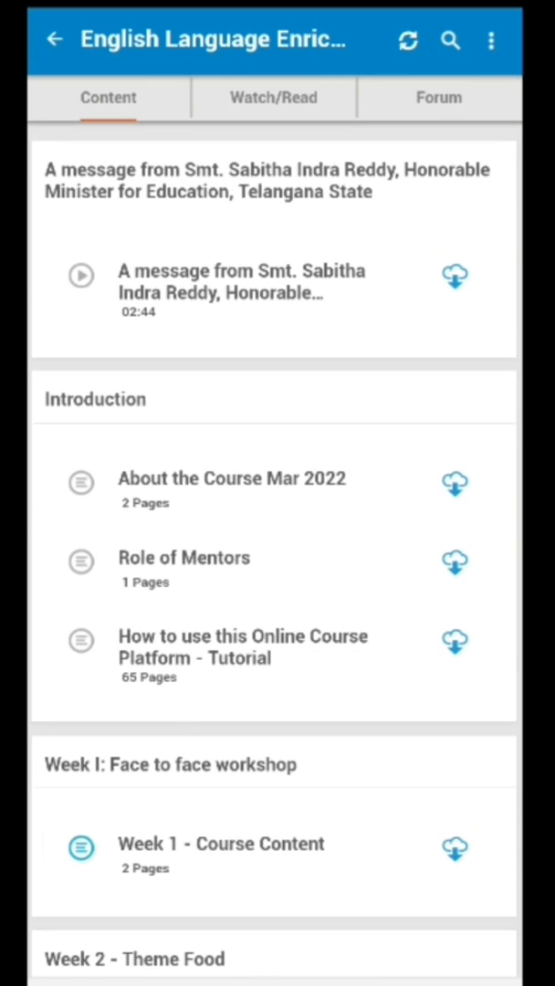
{"action": "scroll", "scroll_direction": "down", "scroll_amount": 3}
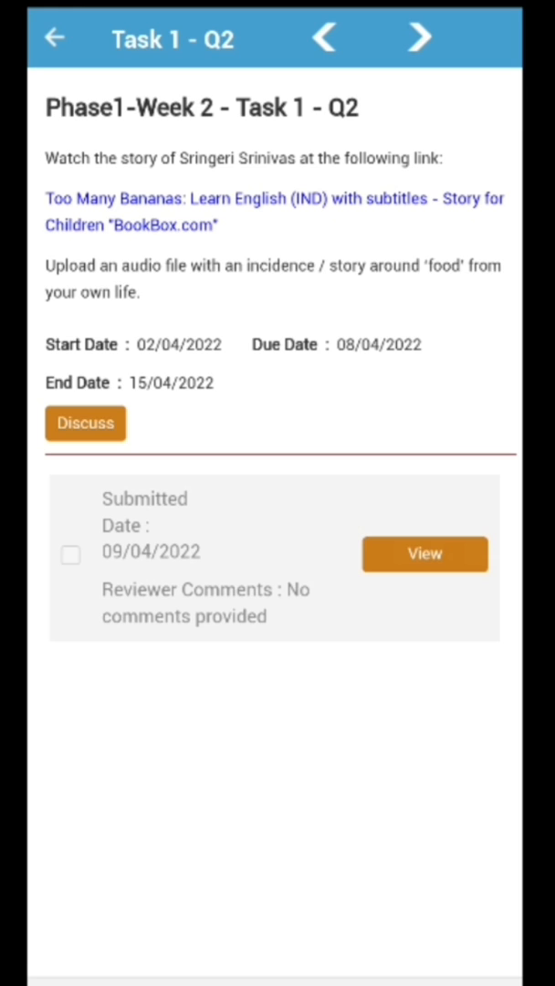
{"action": "left_click", "coordinate": [84, 424]}
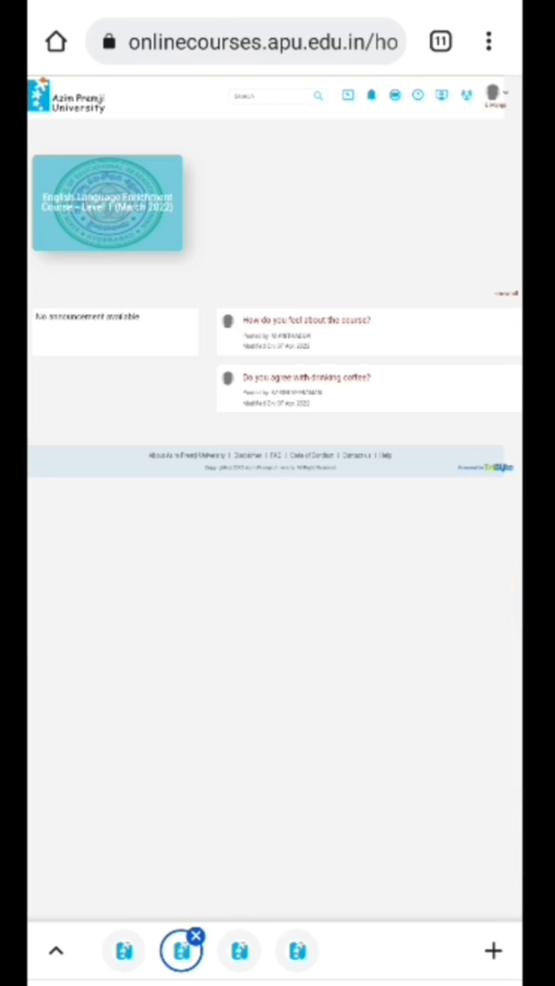
Expand the Week 2 - Theme Food section to list its tasks and notes
{"action": "scroll", "scroll_direction": "down", "scroll_amount": 3}
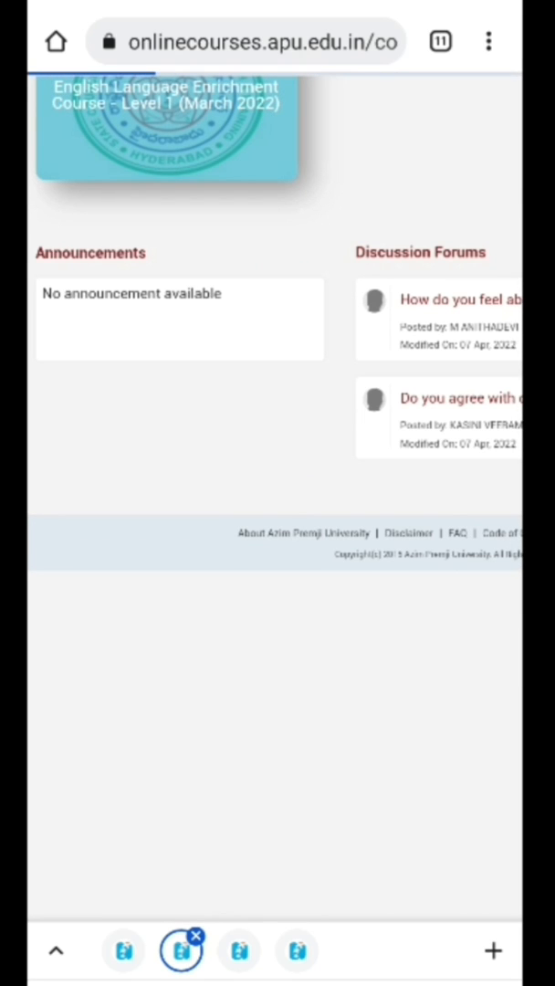
{"action": "scroll", "scroll_direction": "down", "scroll_amount": 3}
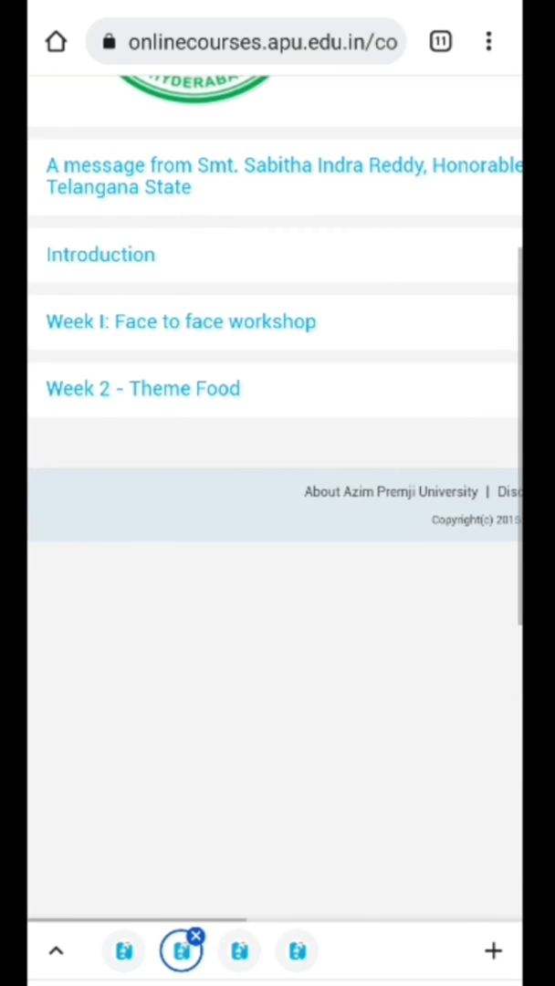
{"action": "left_click", "coordinate": [142, 388]}
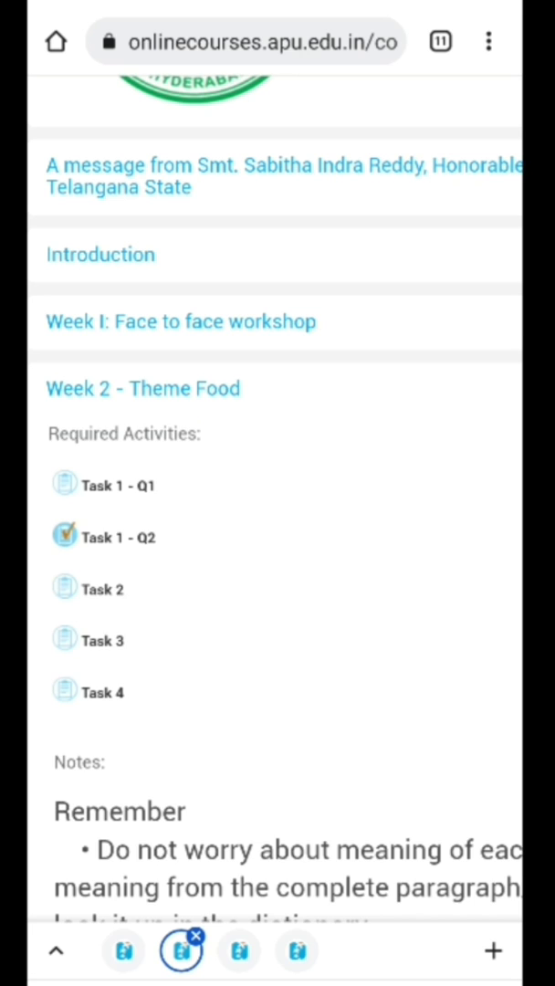
Open Task 1 - Q1 and start editing the submitted response in the assignment forum
{"action": "left_click", "coordinate": [117, 537]}
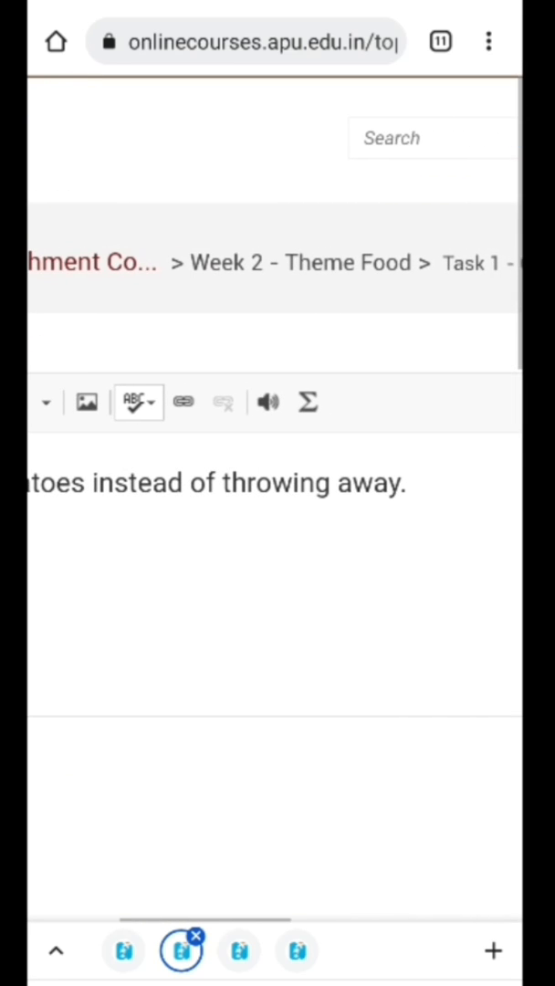
{"action": "left_click", "coordinate": [406, 481]}
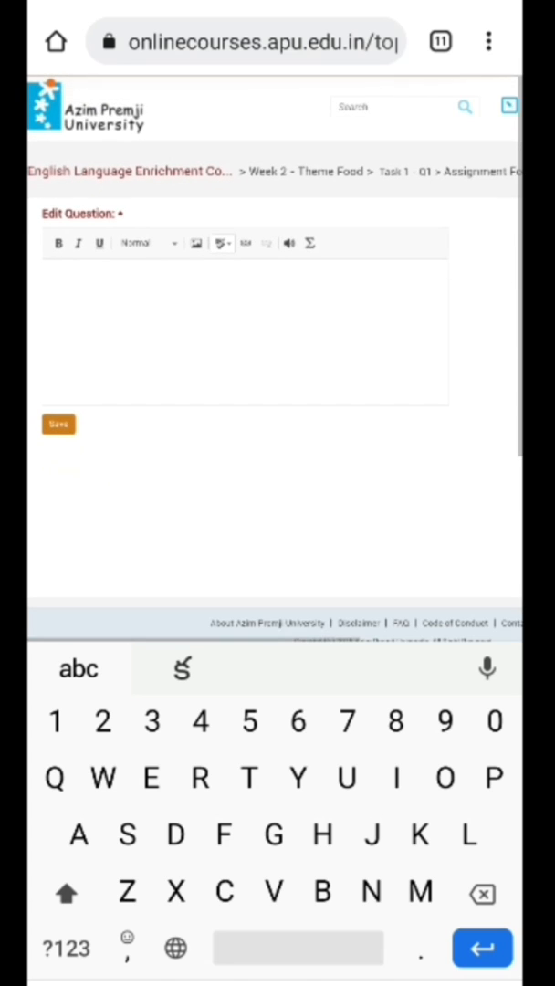
Write the response "We can use tomatoes instead of throwing away. I think we should not throw away."
{"action": "type", "text": "We can use tomatoes instead of throwing away."}
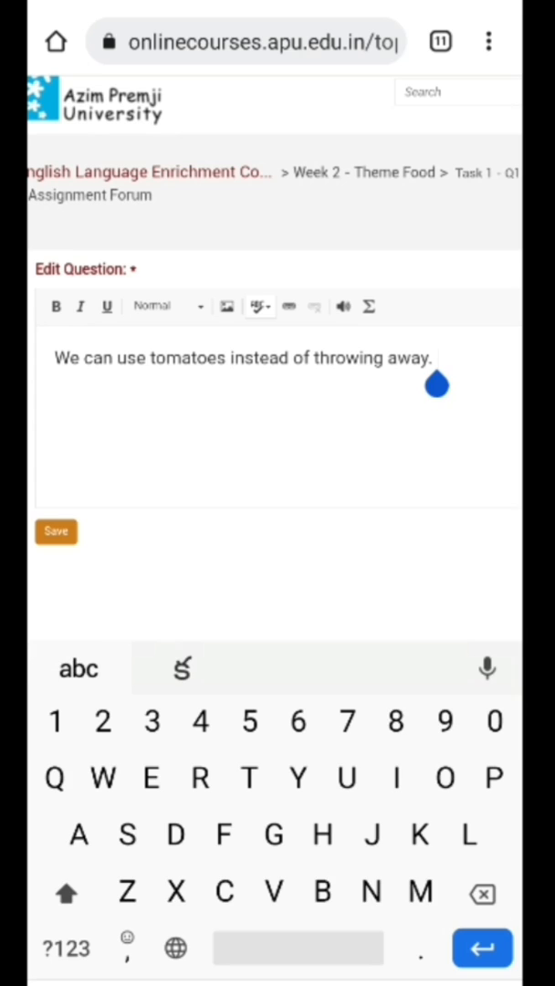
{"action": "type", "text": "I think w"}
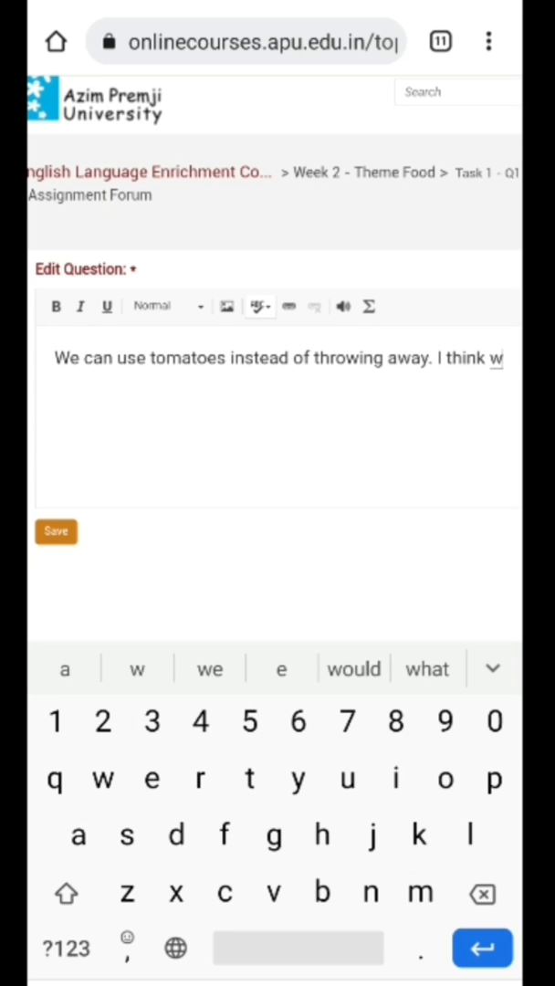
{"action": "type", "text": "e sho"}
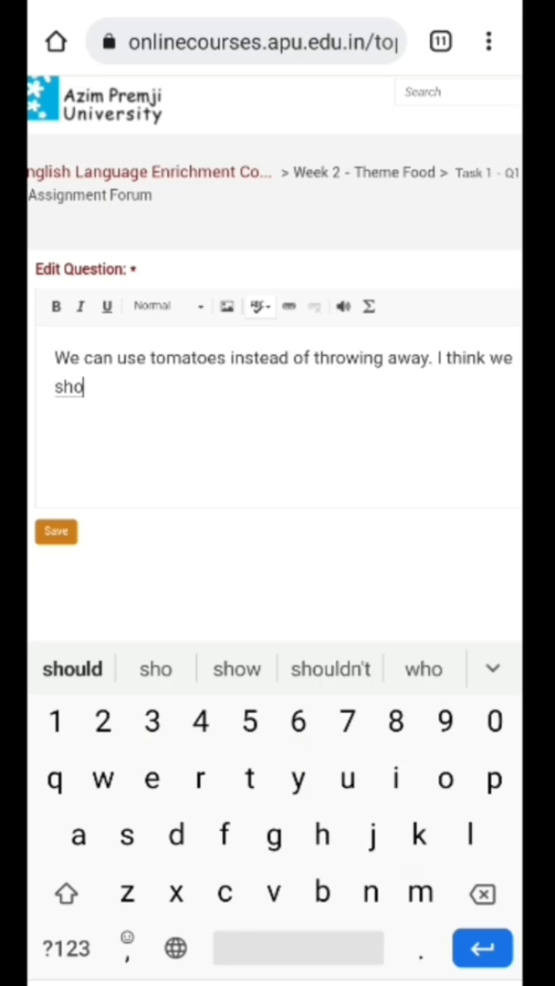
{"action": "type", "text": "should not"}
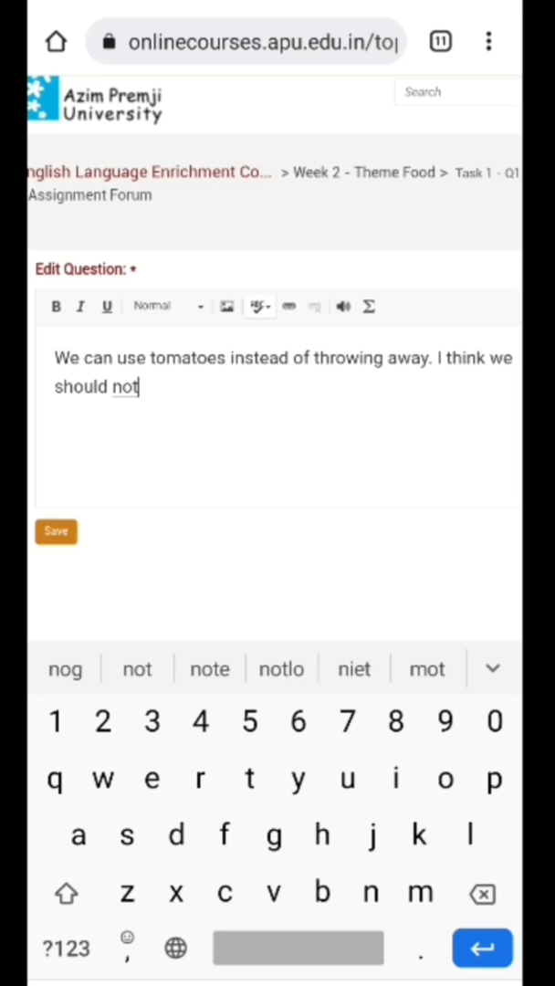
{"action": "type", "text": "thriw"}
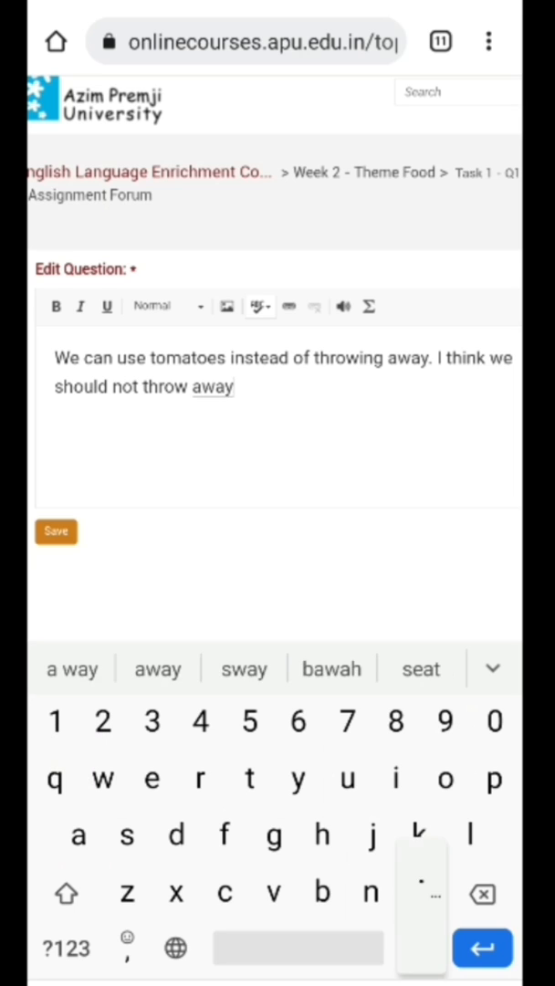
{"action": "type", "text": "."}
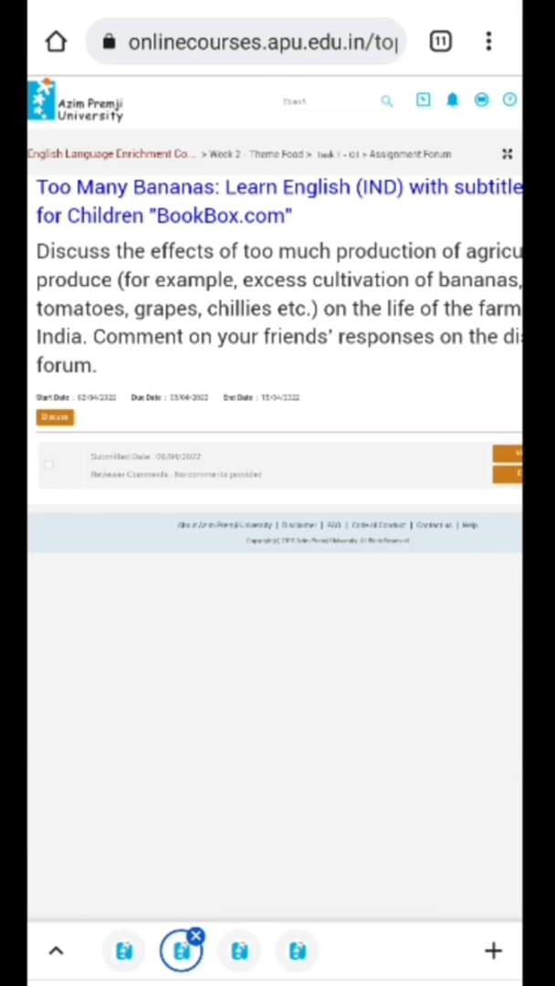
Review the reloaded Task 1 - Q1 page showing its description and submission details
{"action": "scroll", "scroll_direction": "right", "scroll_amount": 3}
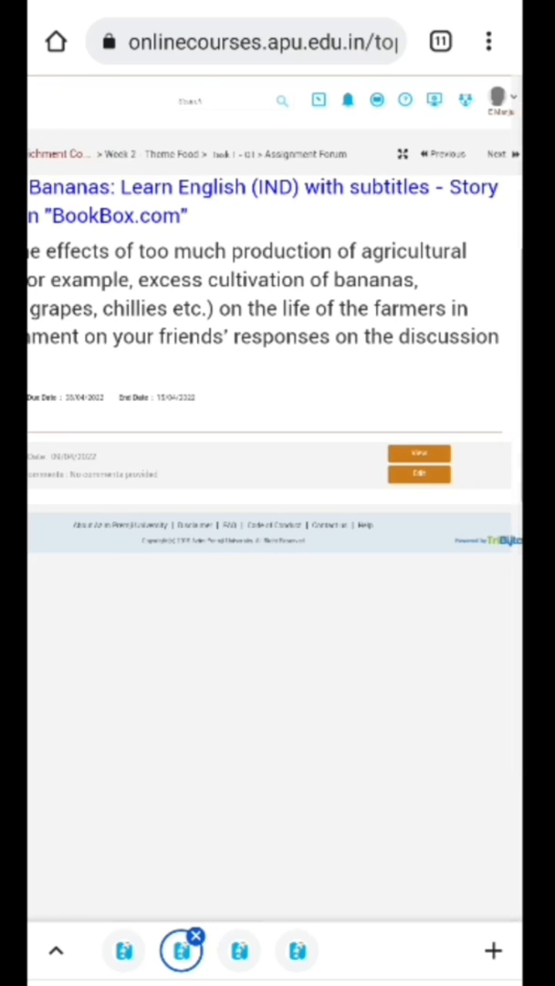